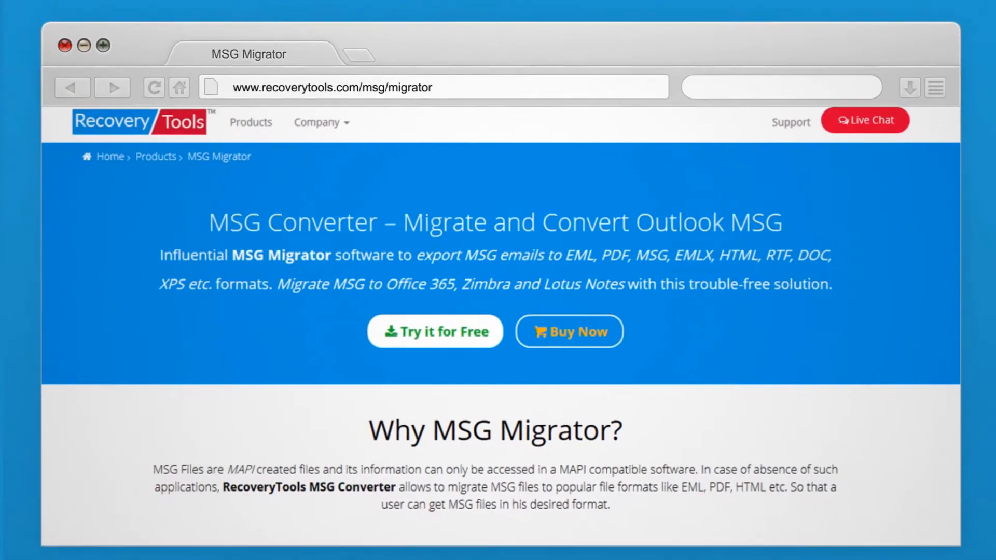
Get the free trial of MSG Migrator from the website and move past the migrator's Welcome screen.
scroll(down, 3)
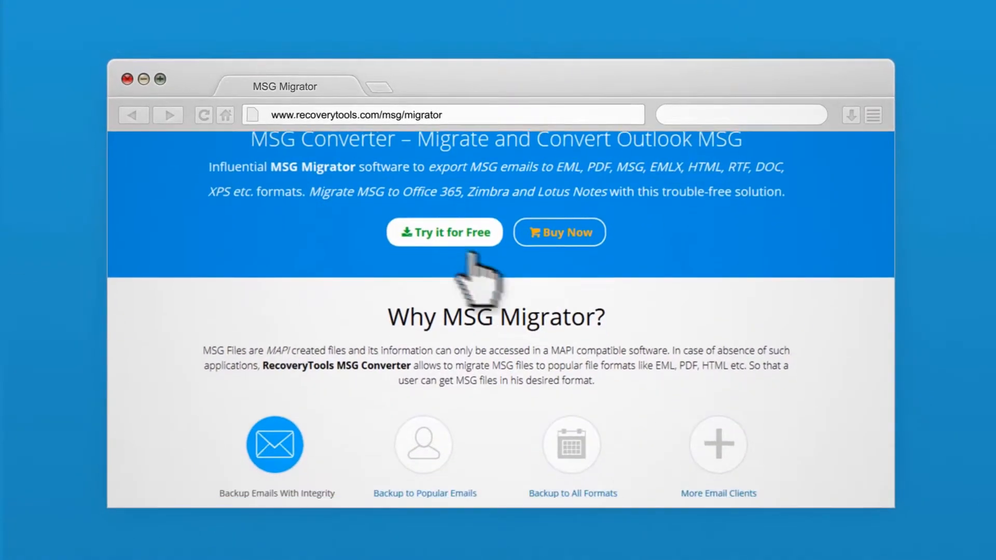
click(444, 232)
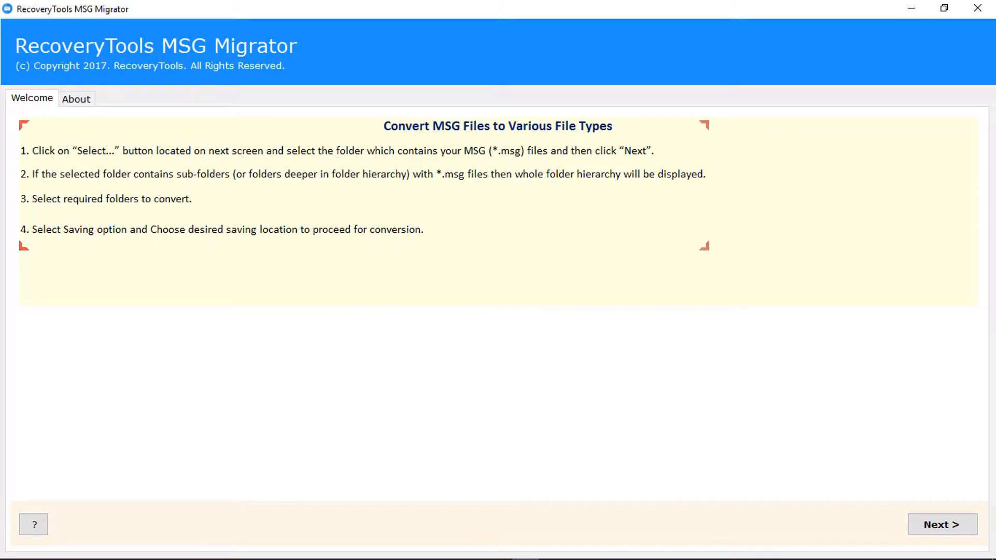
mouse_move(942, 524)
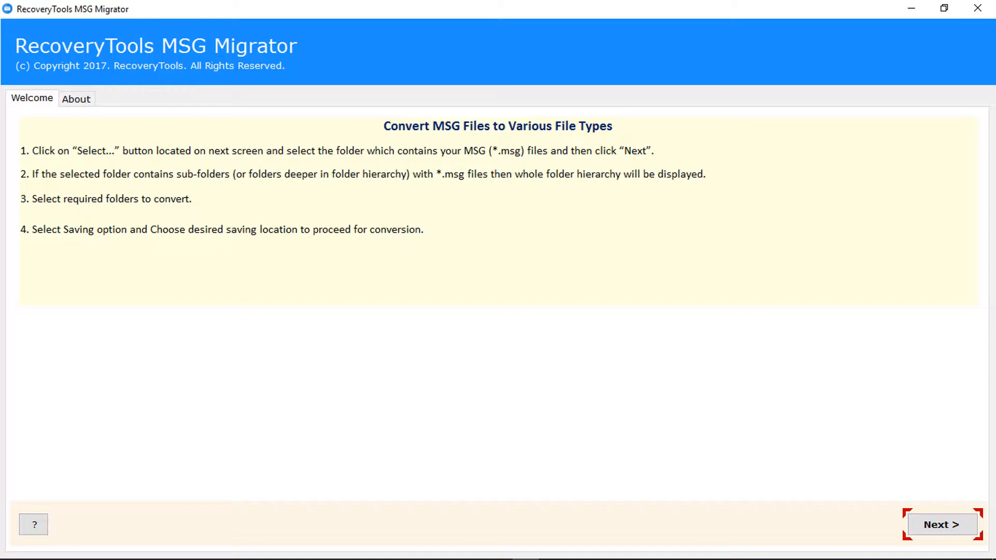
click(942, 524)
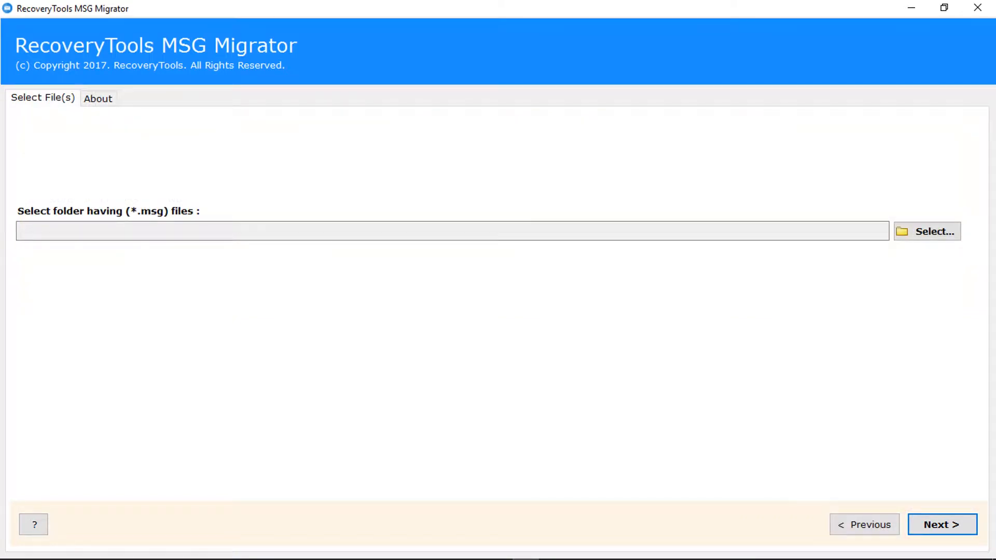
Choose F:\File\MSG as the source folder so Folder1MSG and Folder2MSG are listed.
click(927, 230)
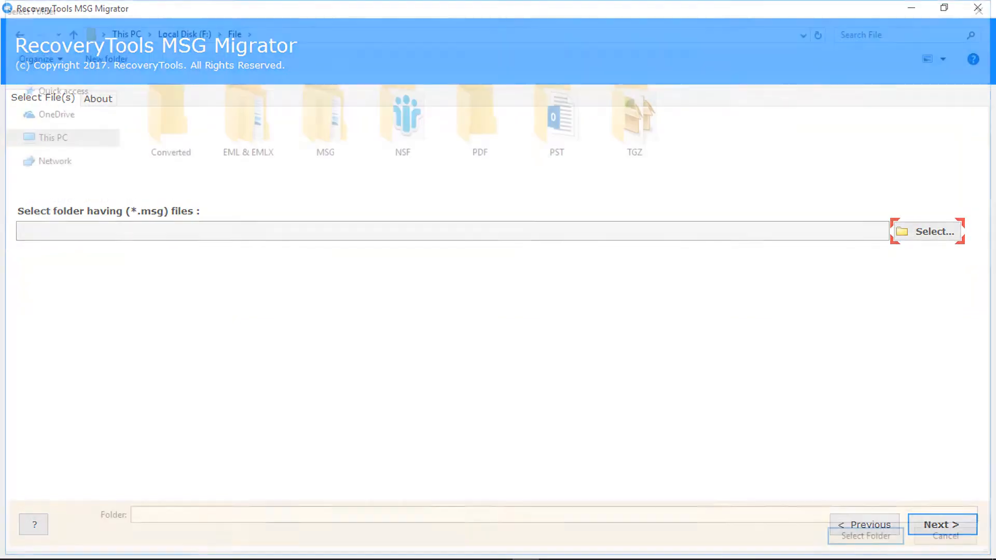
click(325, 114)
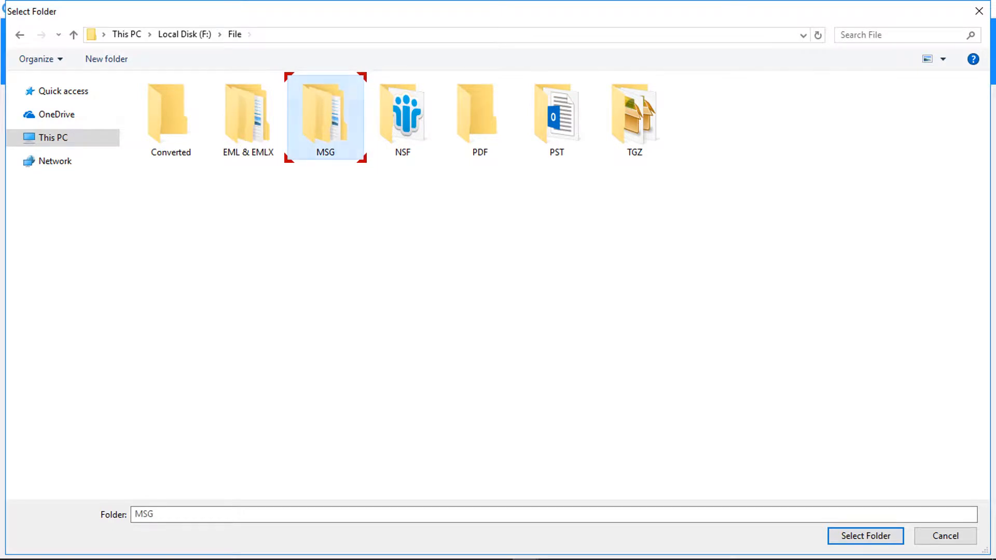
double_click(326, 114)
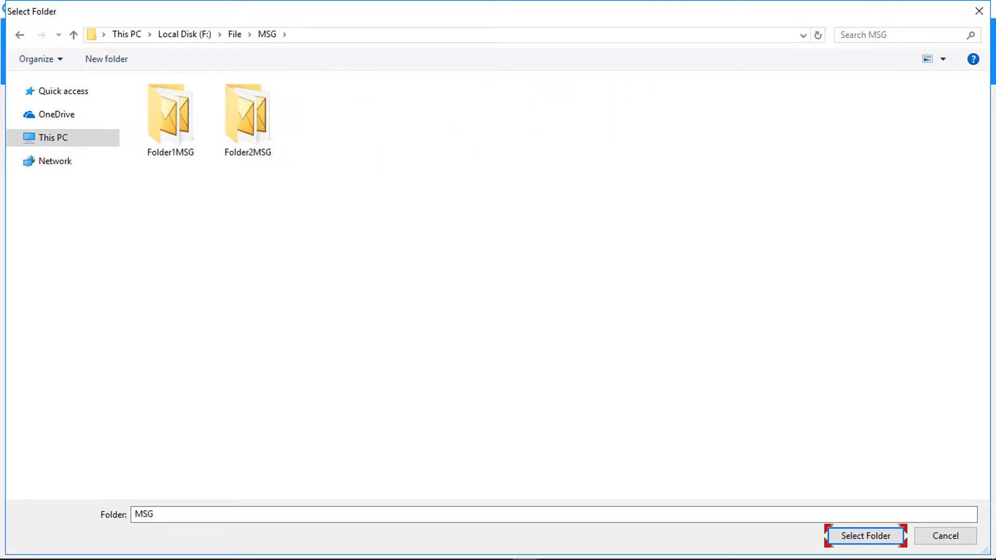
click(866, 535)
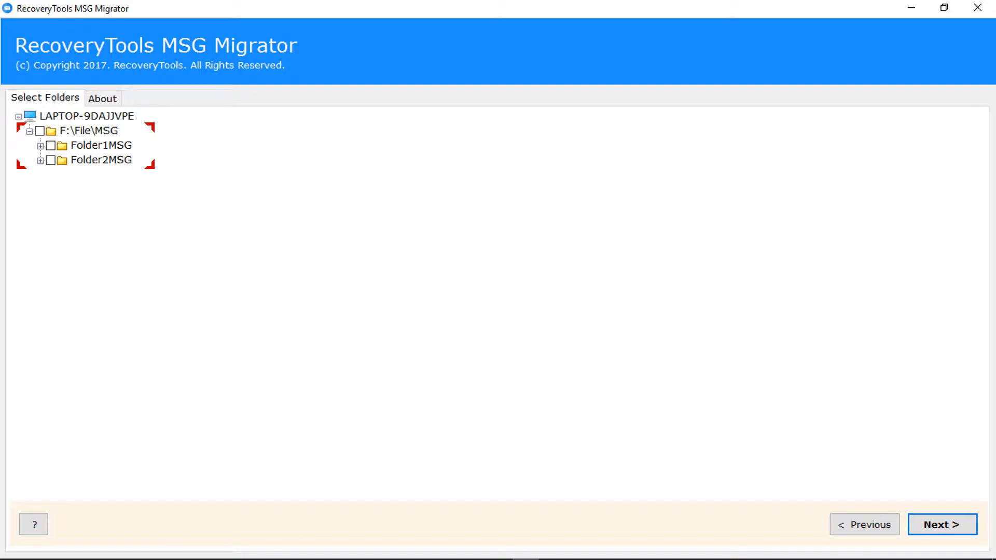
Check all subfolders under F:\File\MSG and continue to the saving options.
click(40, 130)
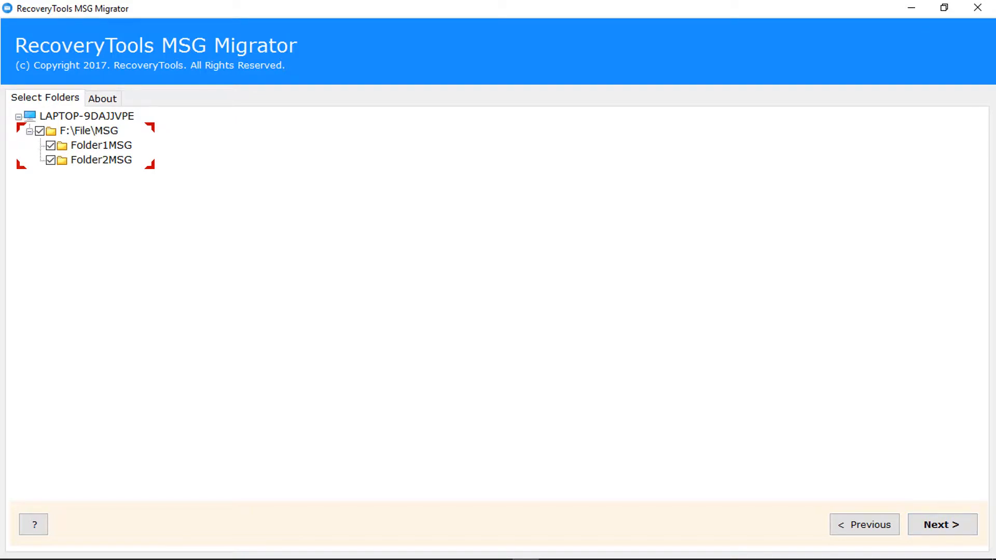
click(942, 524)
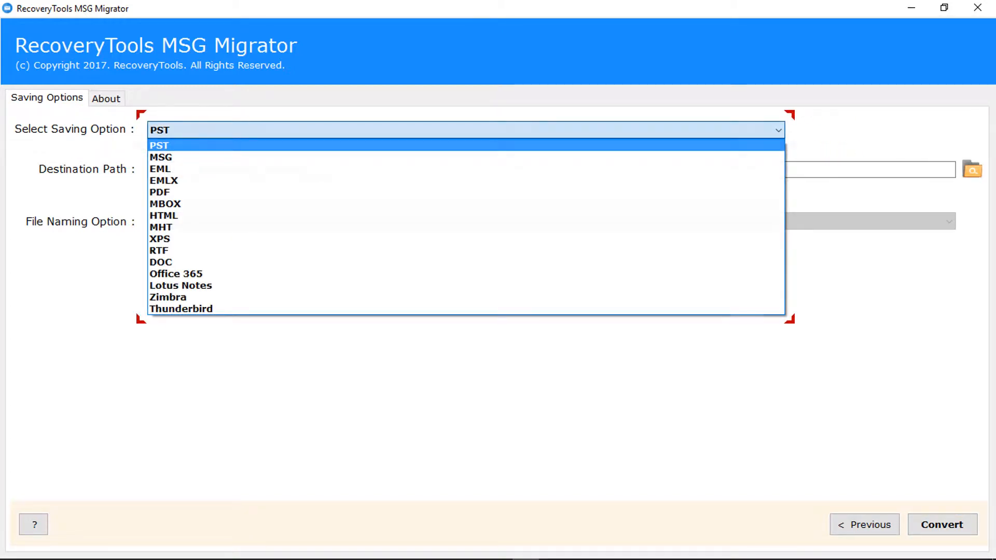
Show the list of available output formats in the Select Saving Option dropdown.
click(159, 144)
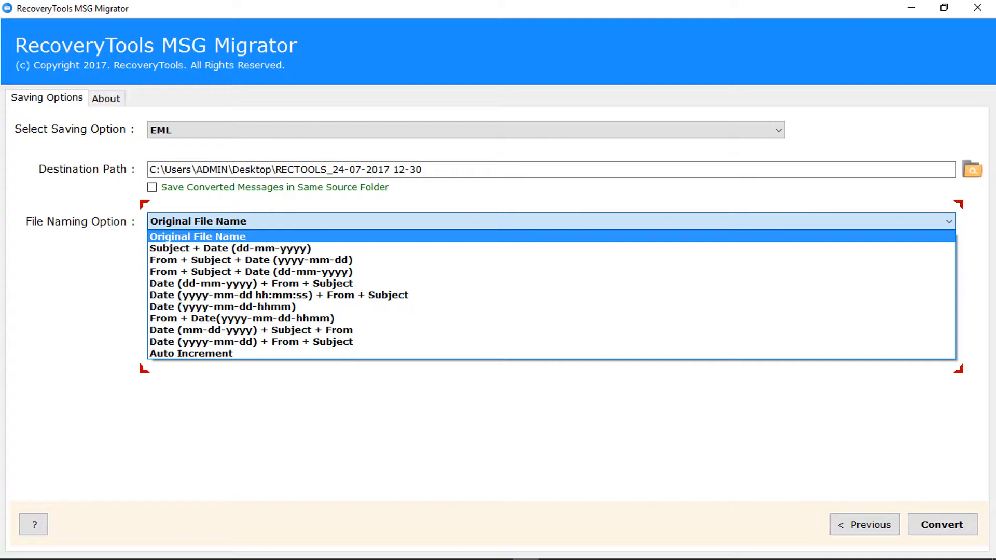
Choose PST as the output format, giving a single desktop .pst destination.
click(198, 220)
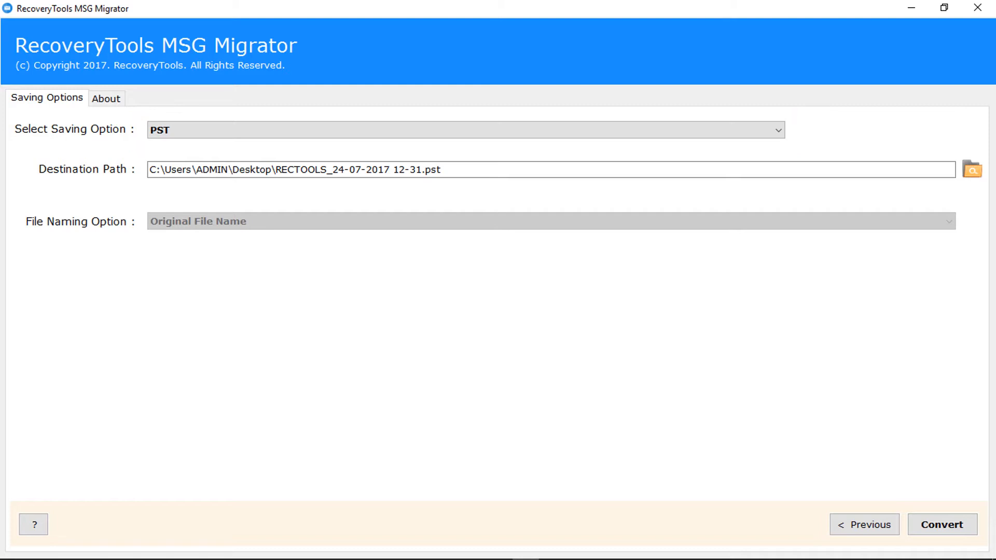
click(971, 170)
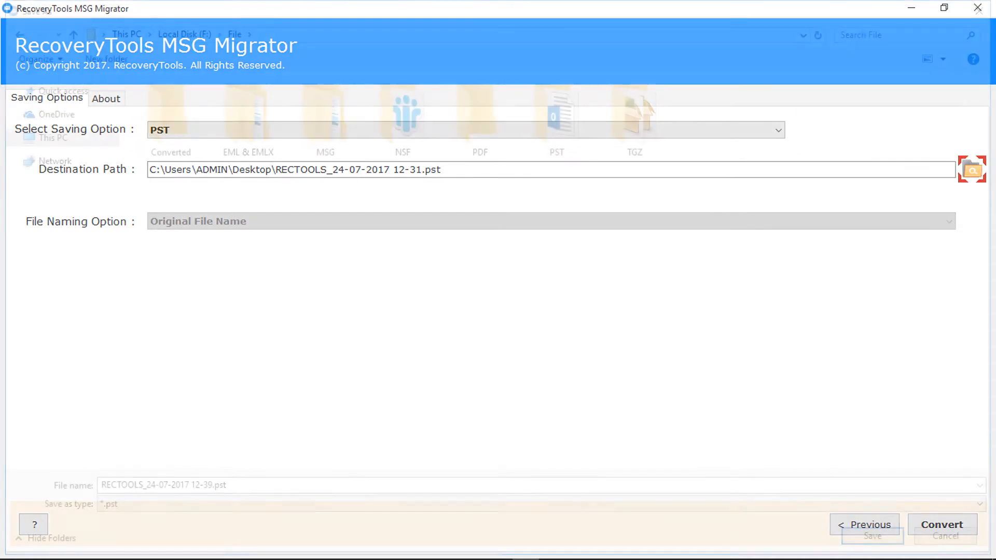
click(971, 170)
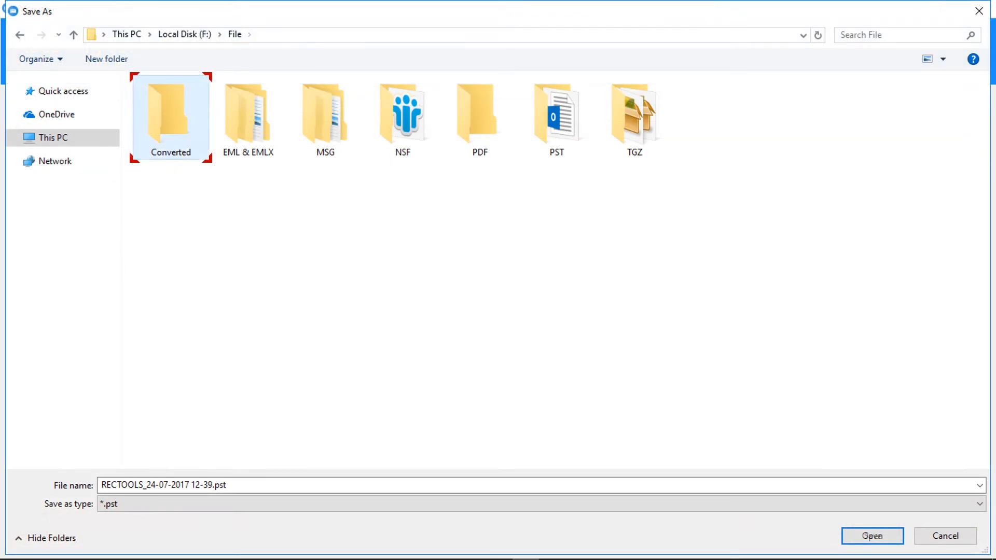
double_click(170, 114)
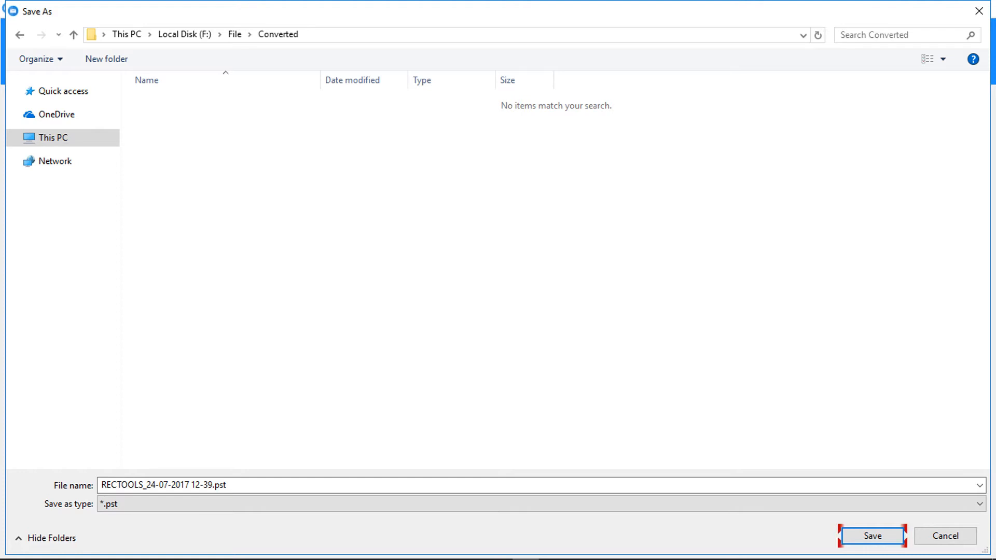
click(871, 536)
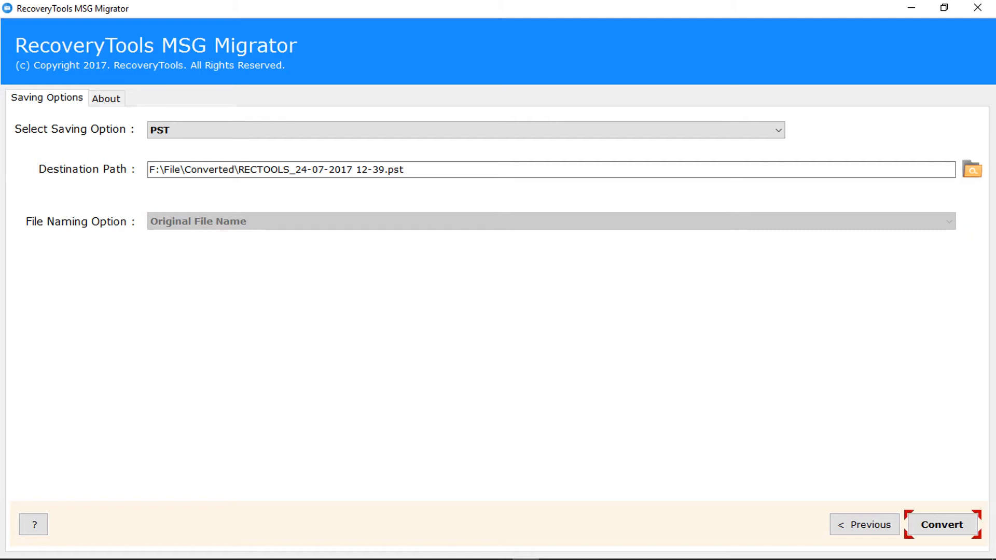
Convert the MSG folders to PST and select the 1.95 MB RECTOOLS PST in F:\File\Converted.
click(943, 524)
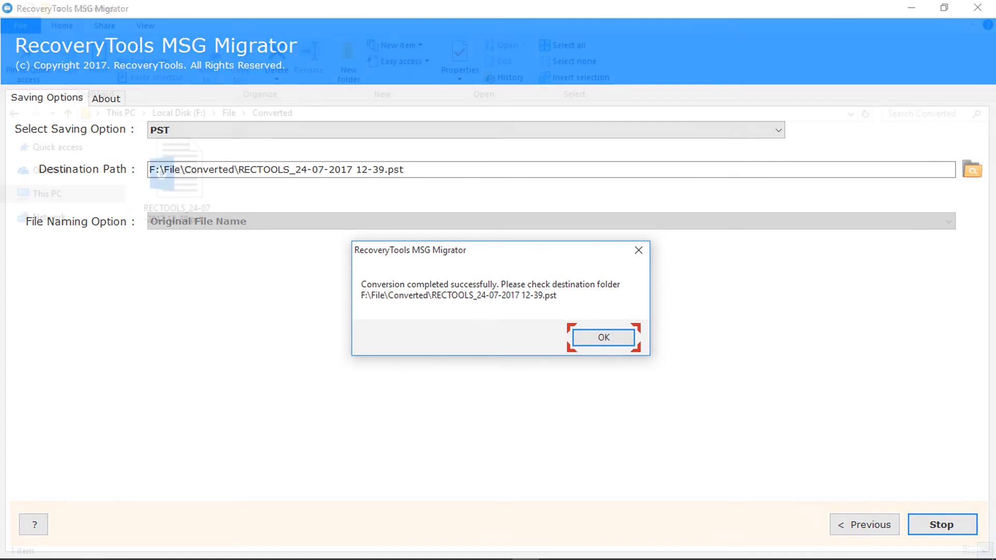
click(603, 338)
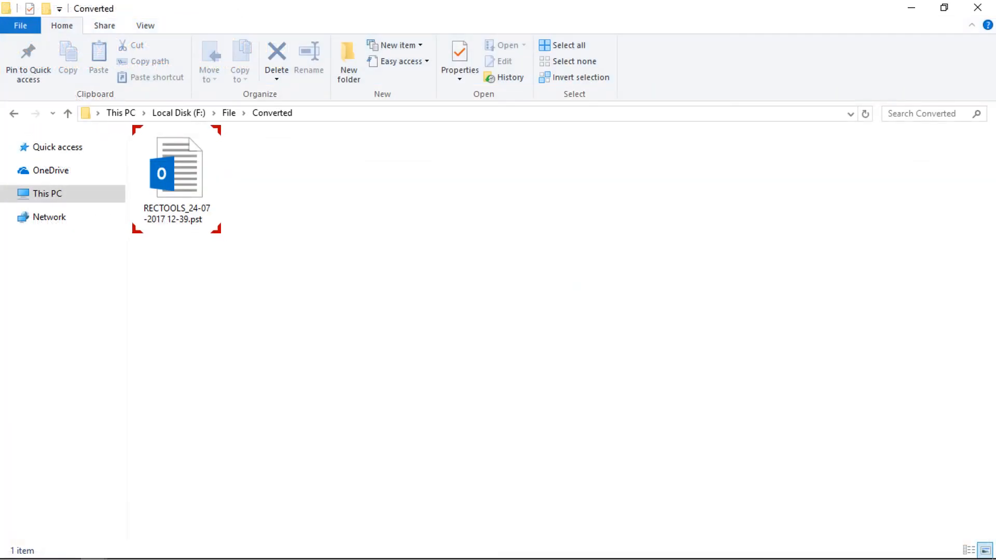
click(177, 166)
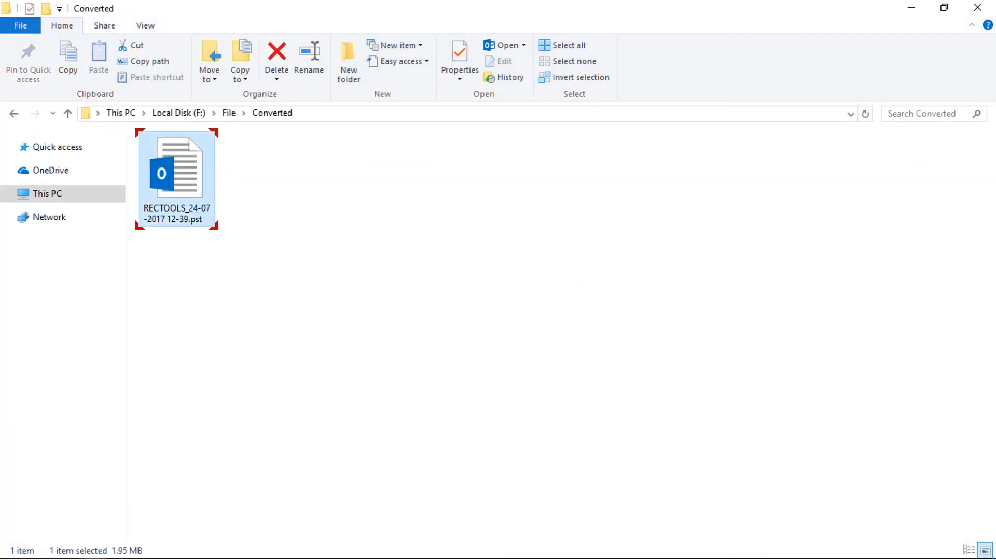